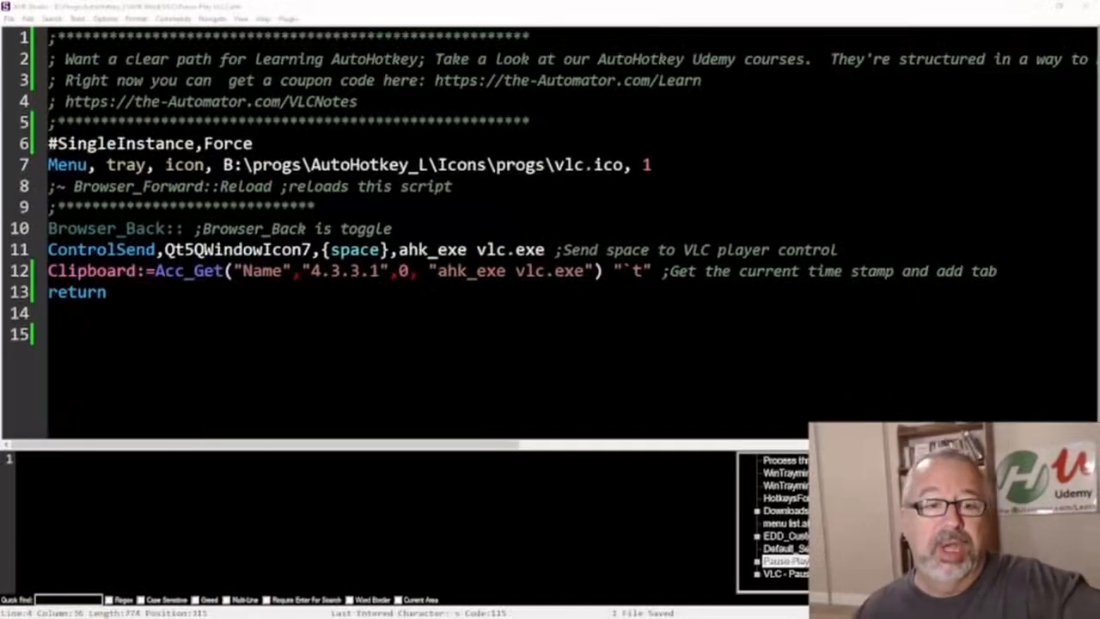
Step: Start a new blank Word document for the recording notes
double_click(226, 143)
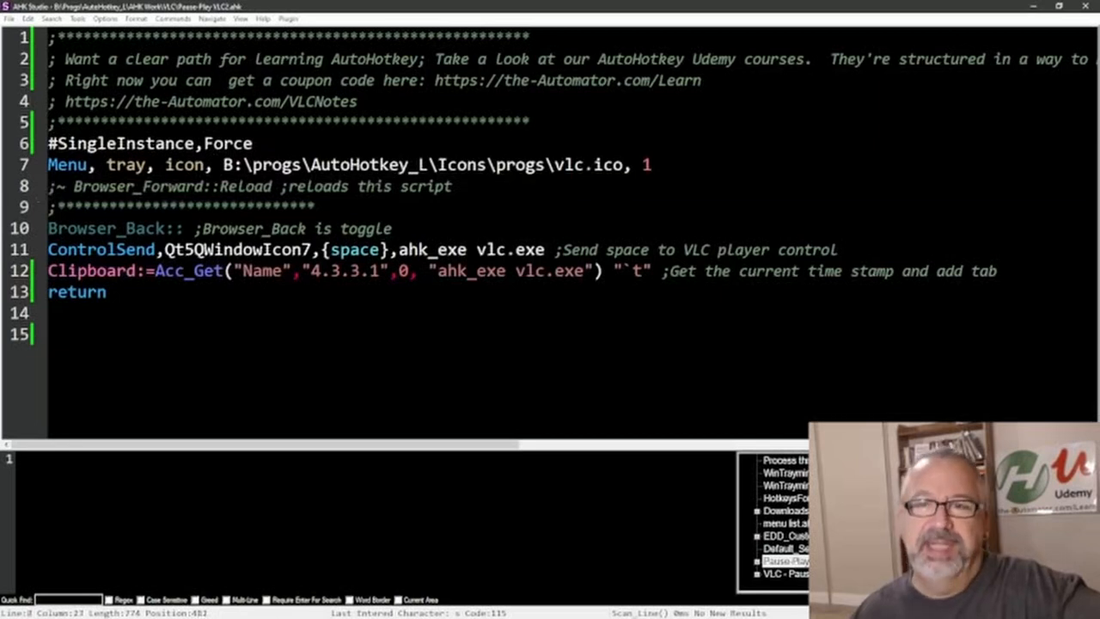
click(244, 186)
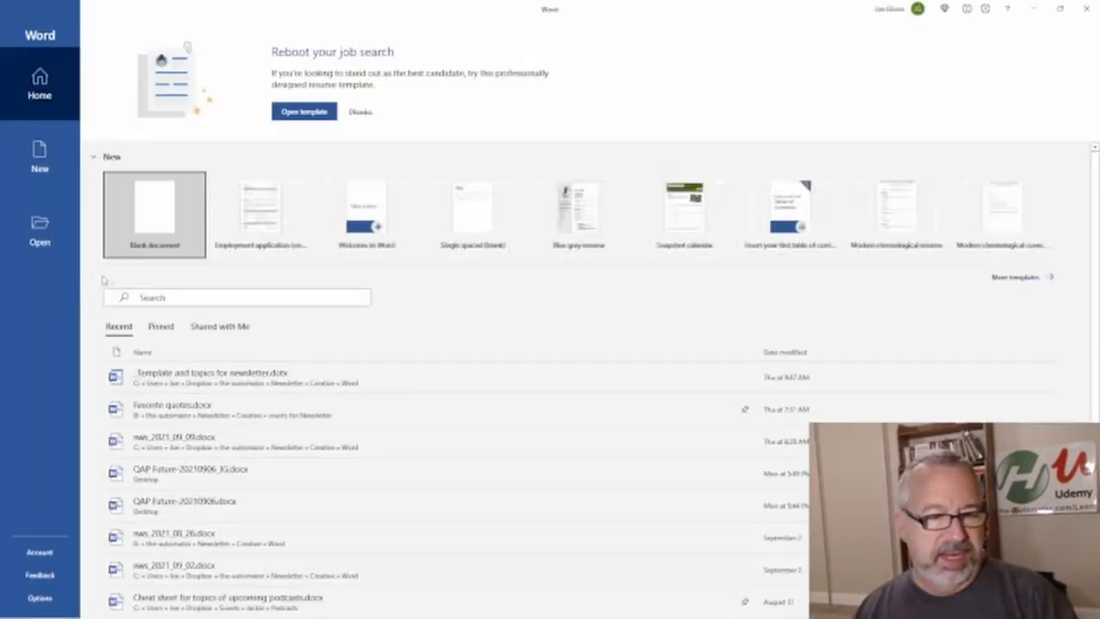
click(155, 209)
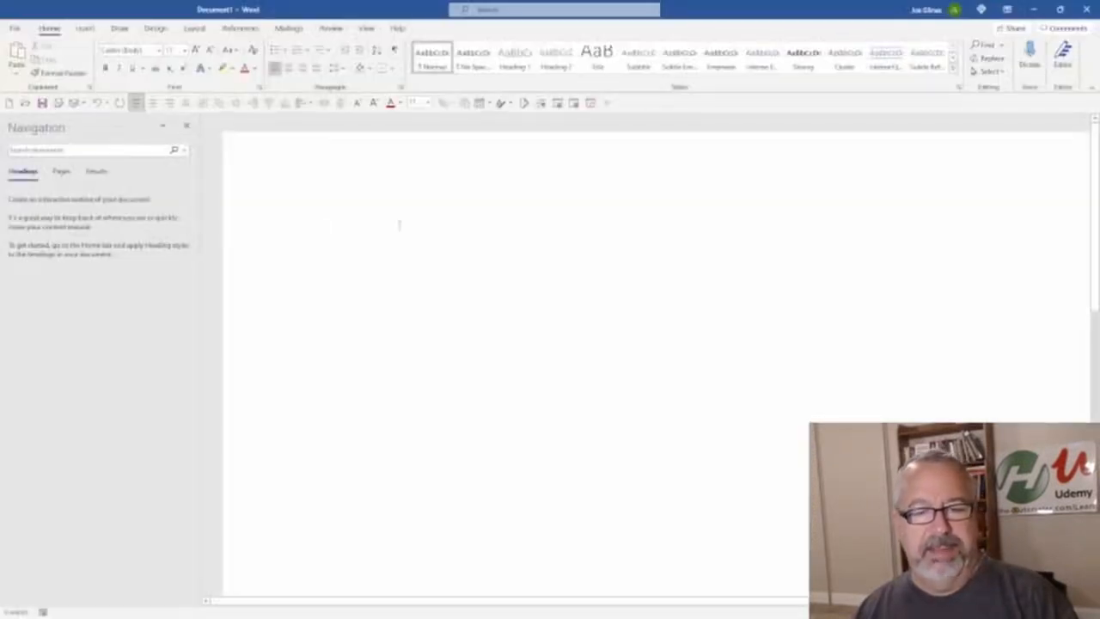
Step: Write the 00:07 note: 'Diro Opus – Leo Davidson'
text(00:07)
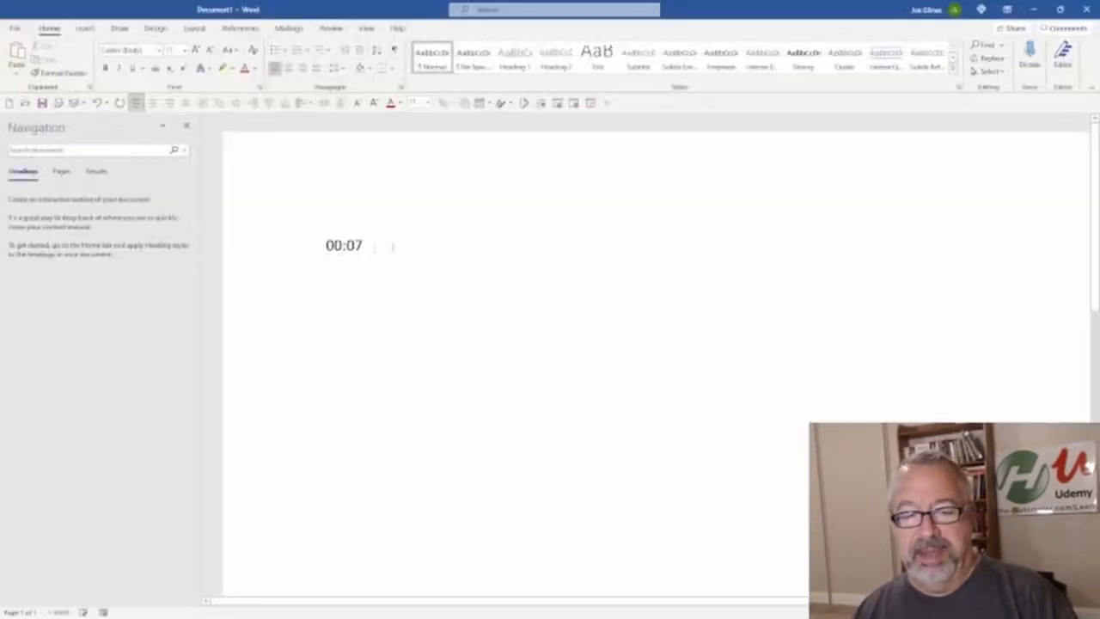
text(Diro)
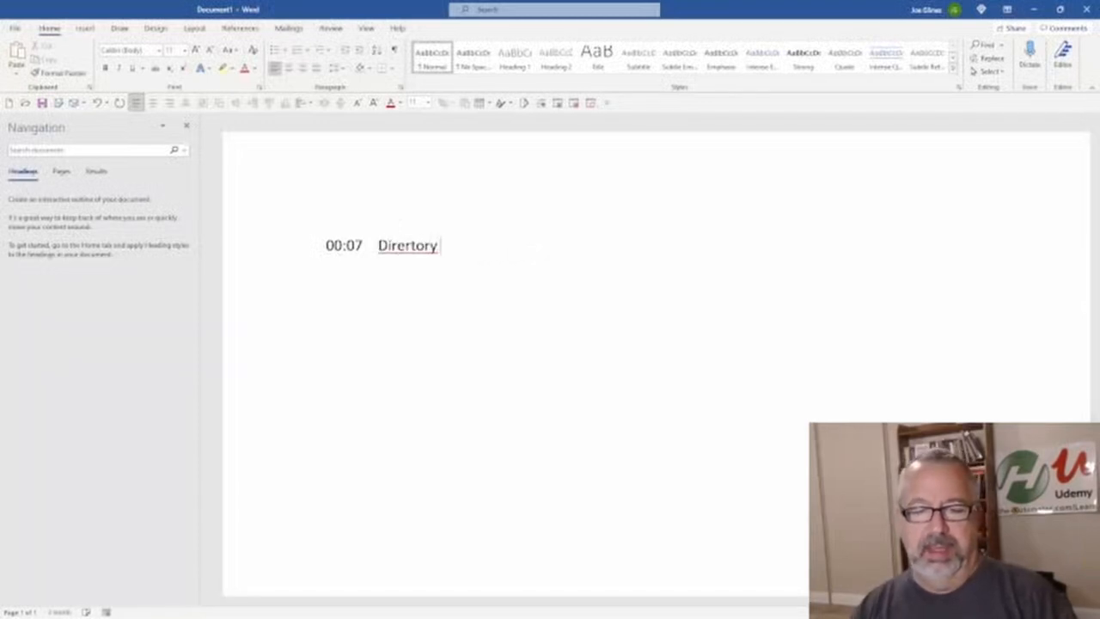
text(Opus -)
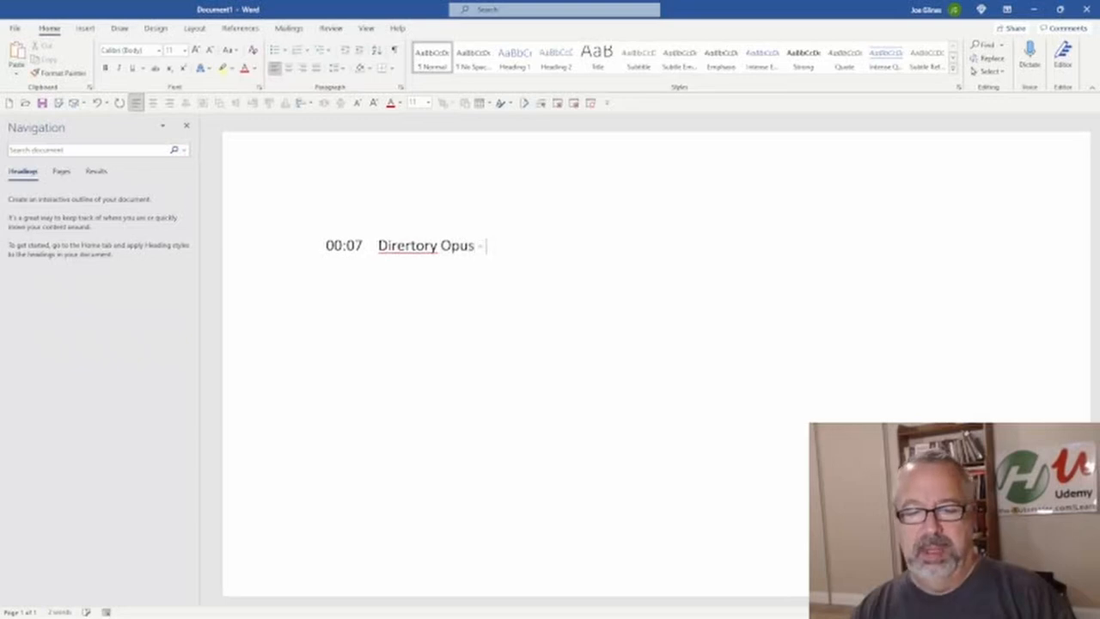
text(– Leo D)
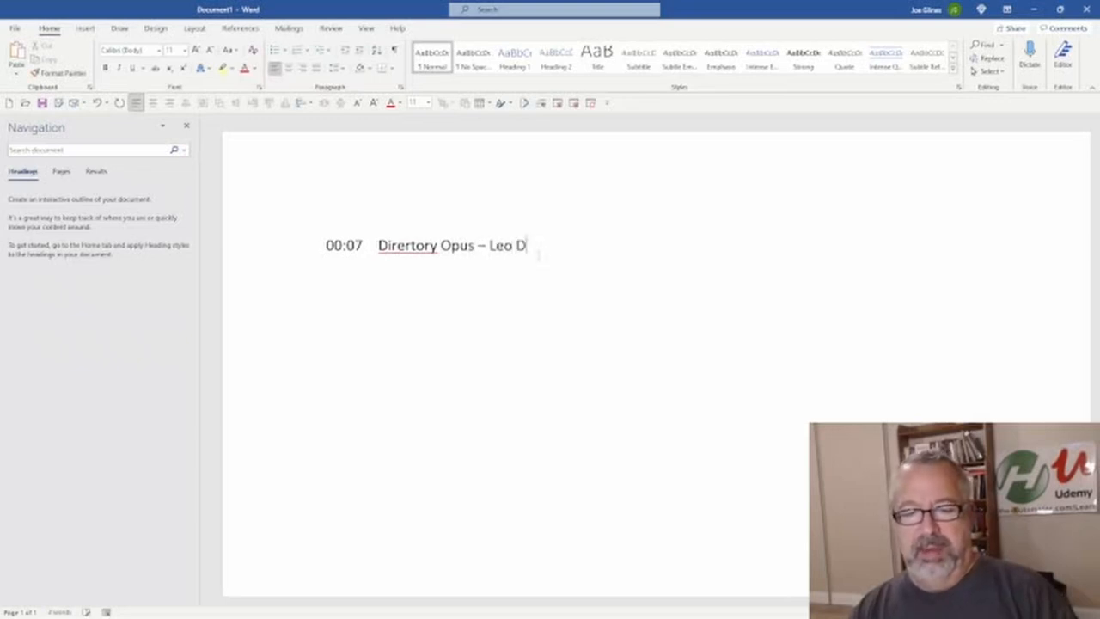
text(avidson)
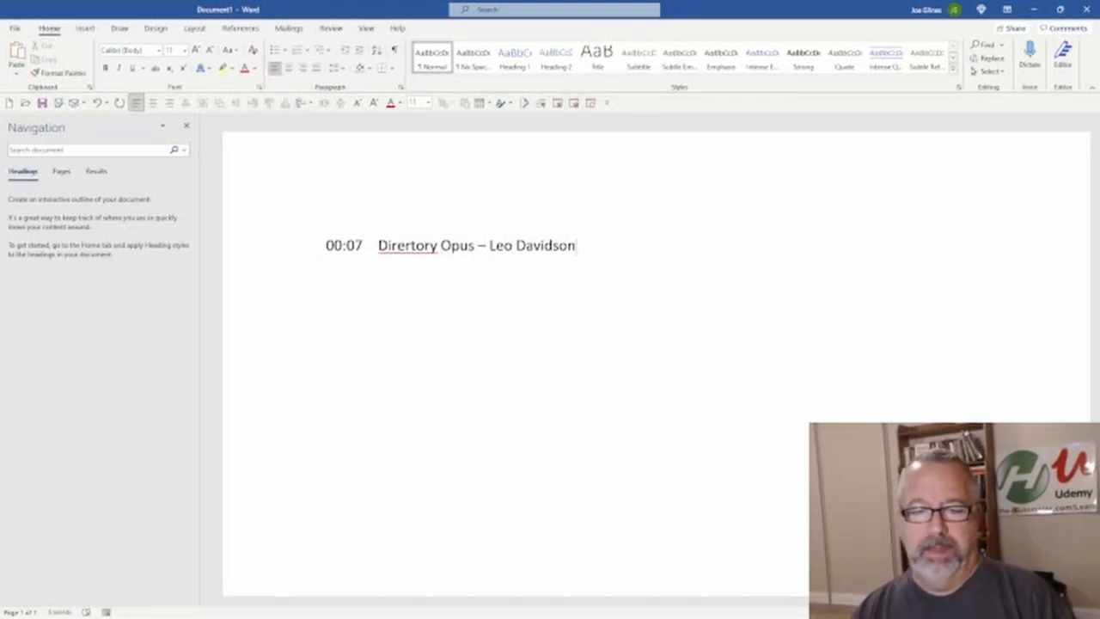
Step: Write the 00:10 note: 'Jean Lalonde from qa Quick Access Popup'
text(00:10)
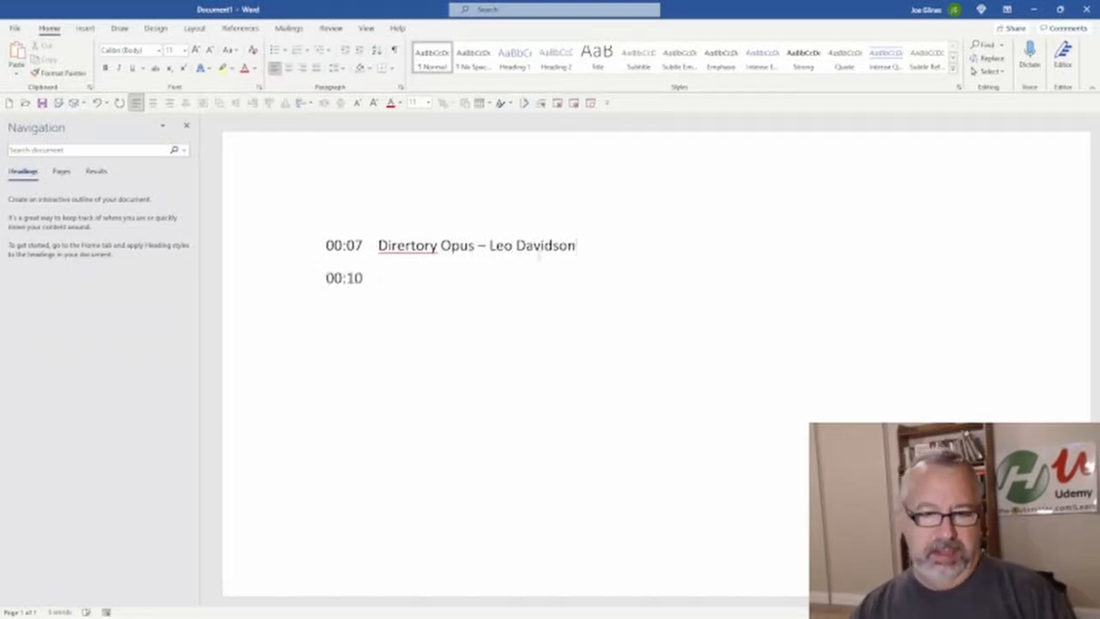
text(Jean Lalonde)
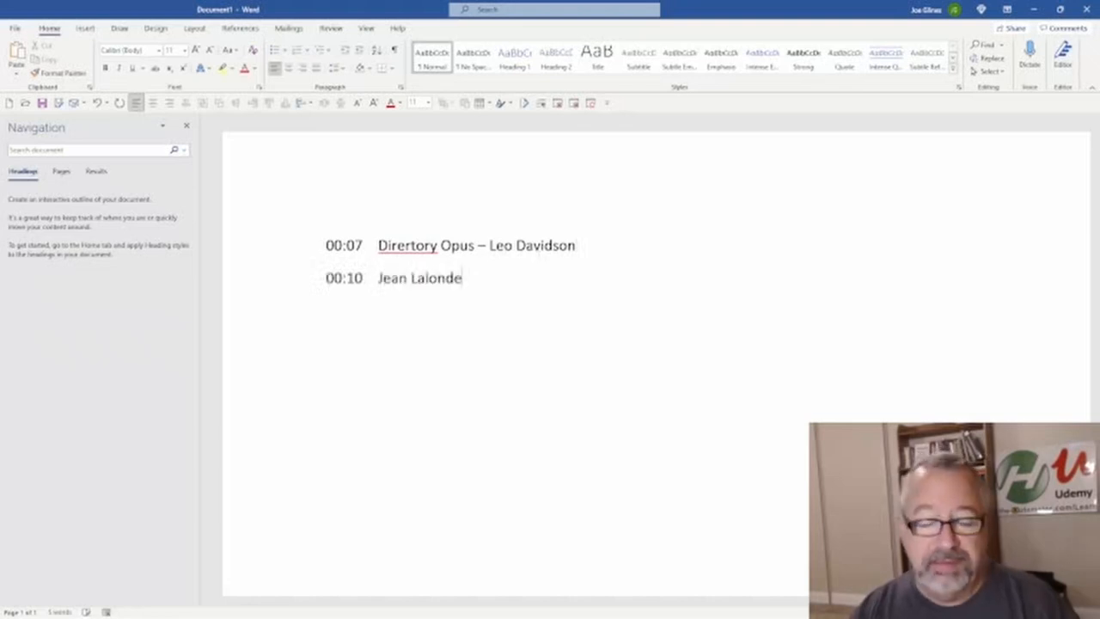
text(from qa)
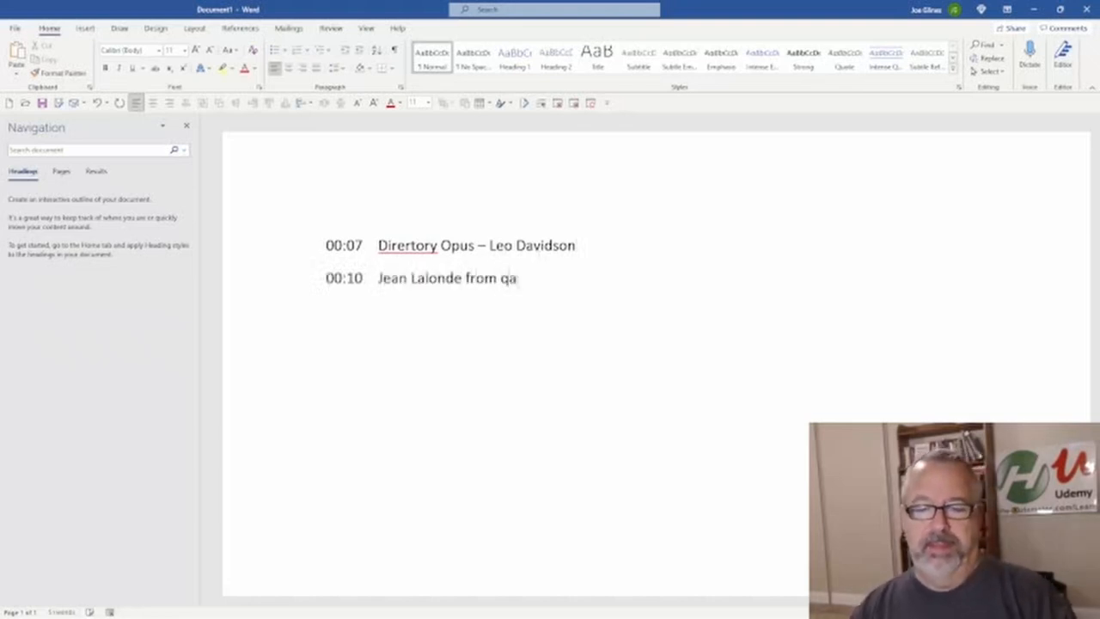
text(Quick Access Popup)
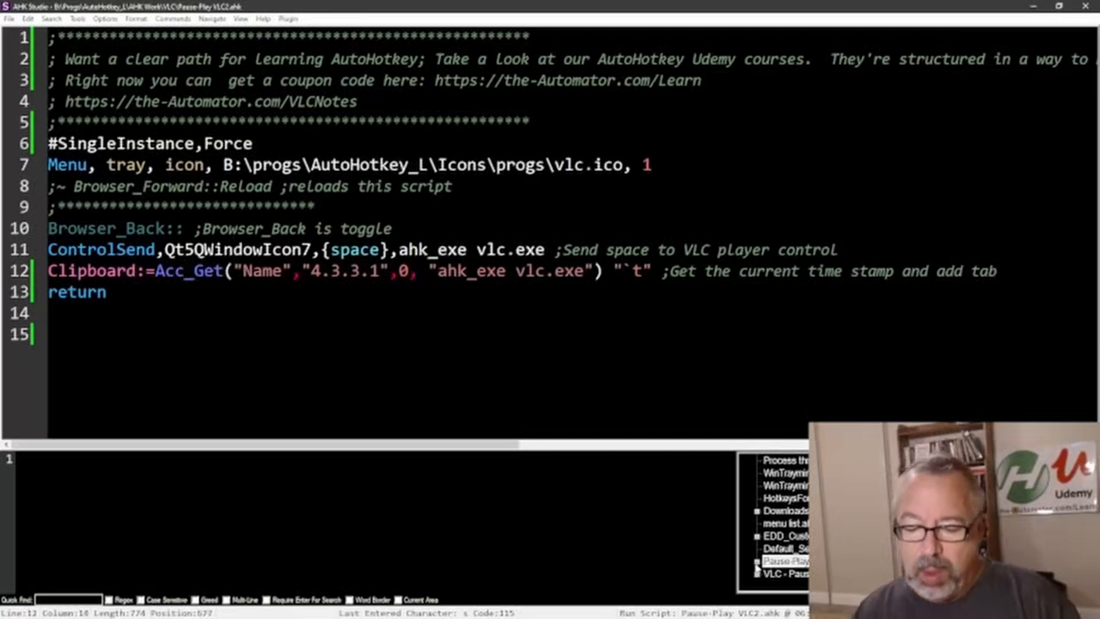
Step: Expand the Pause-Play VLC2 script's includes and load its Acc.ahk library file
click(784, 560)
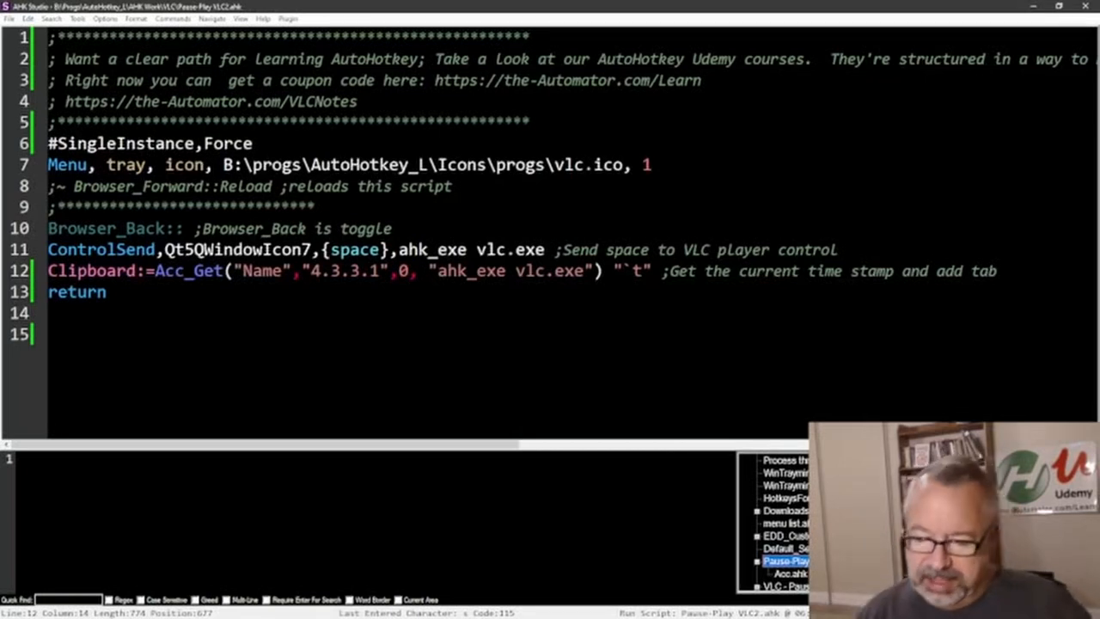
click(791, 574)
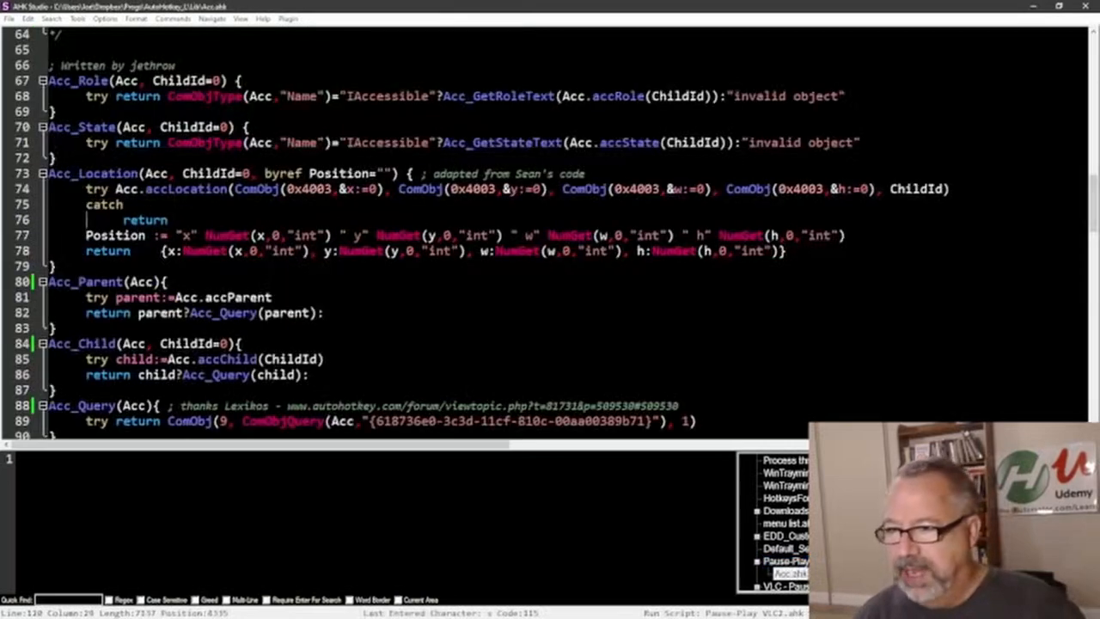
scroll(down, 3)
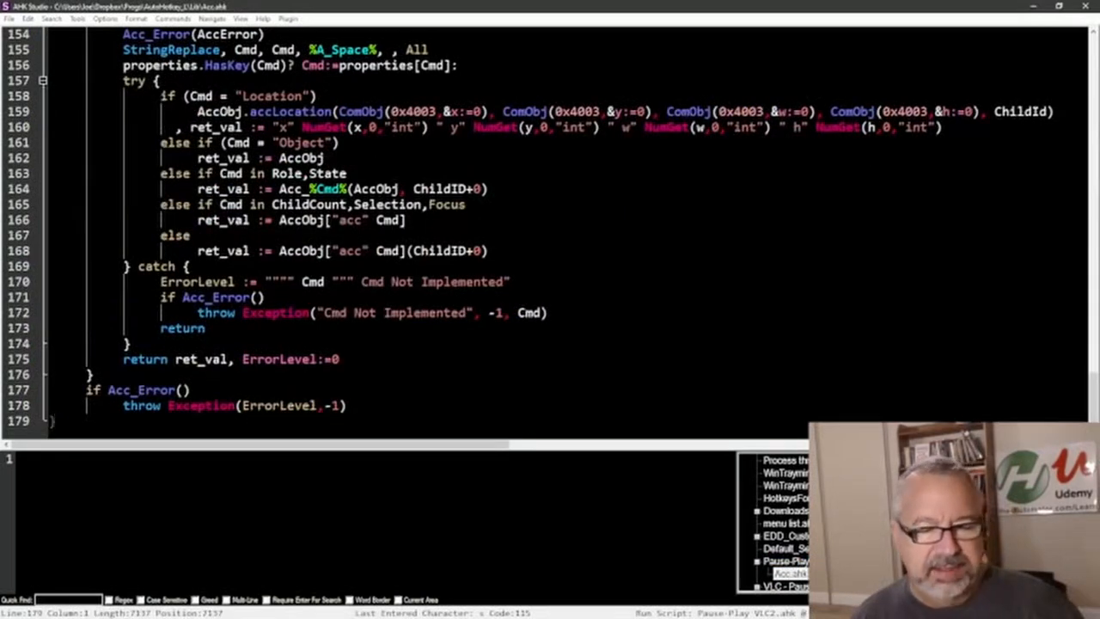
scroll(up, 3)
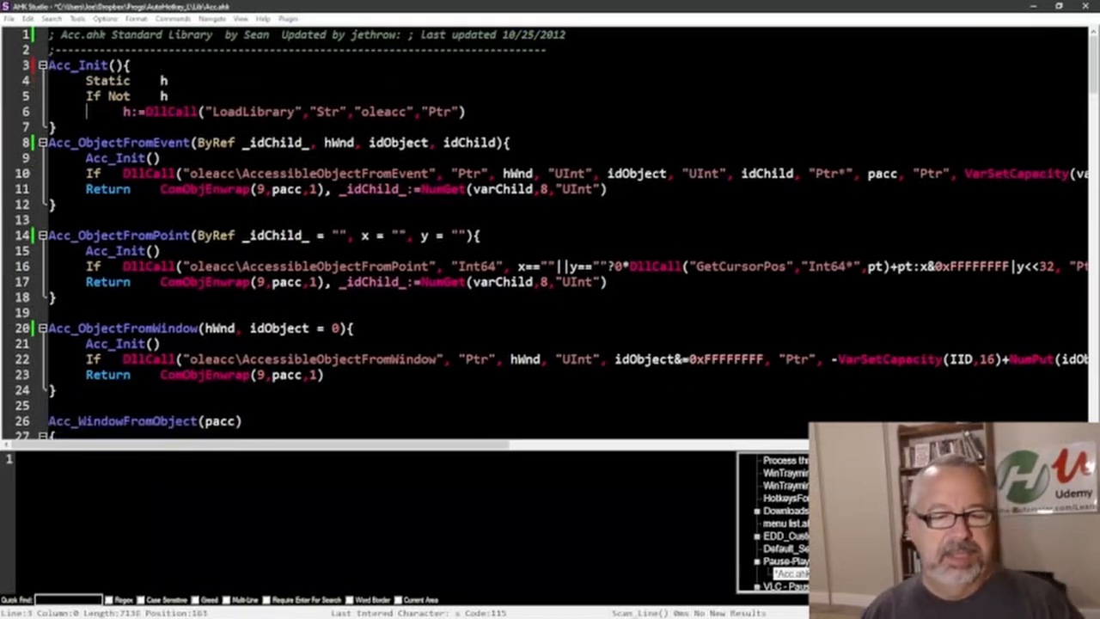
key(ctrl+s)
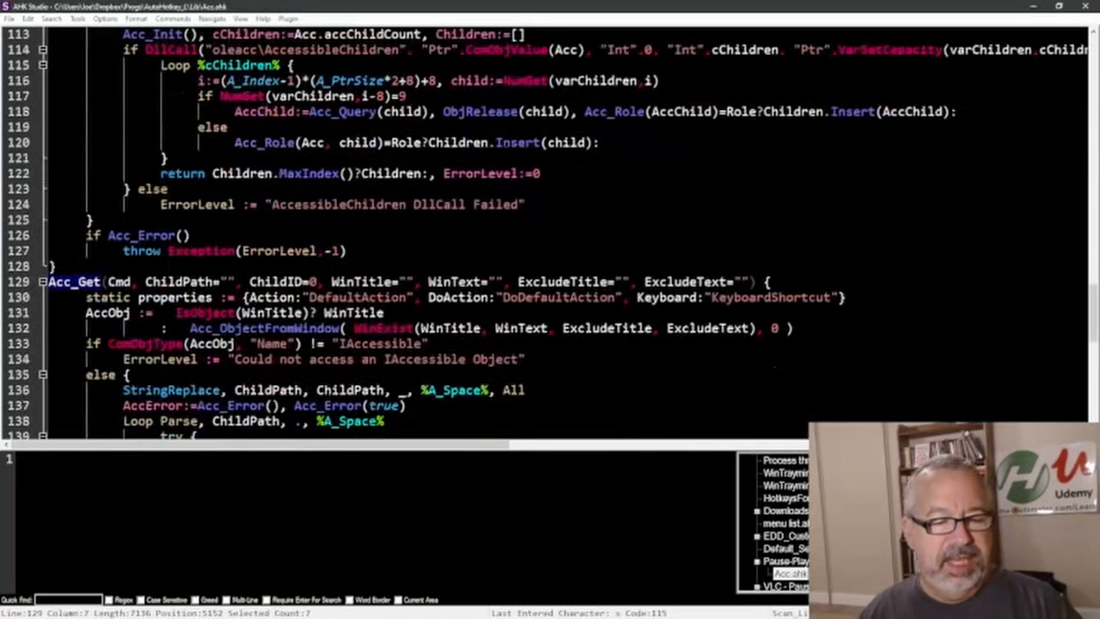
scroll(down, 3)
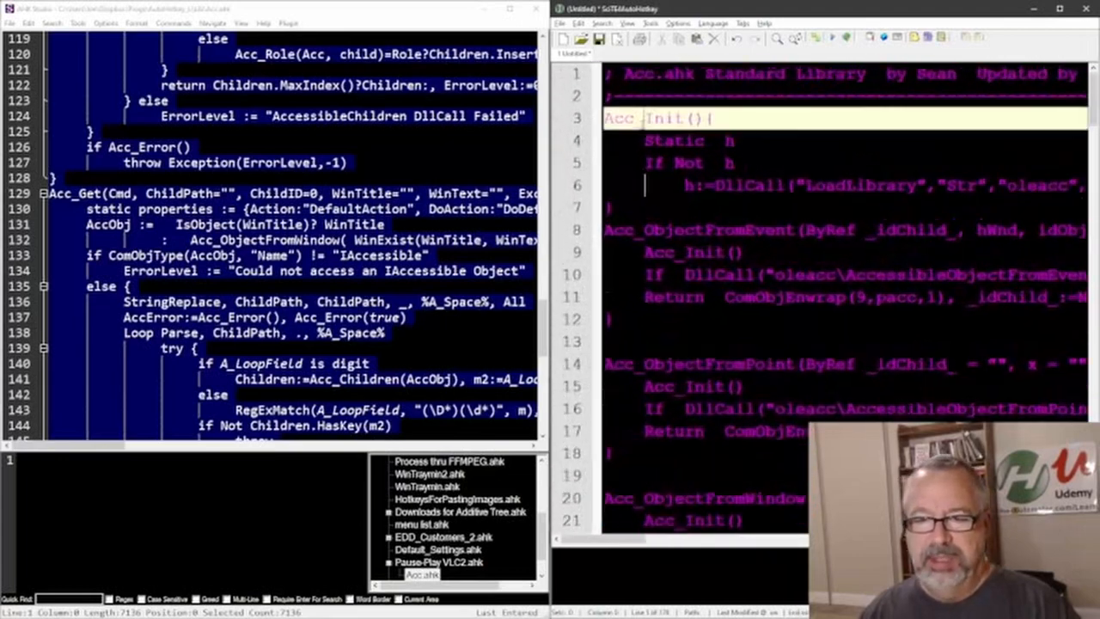
Step: Select the Acc_Init function name to begin stripping the Acc_ underscores
double_click(619, 117)
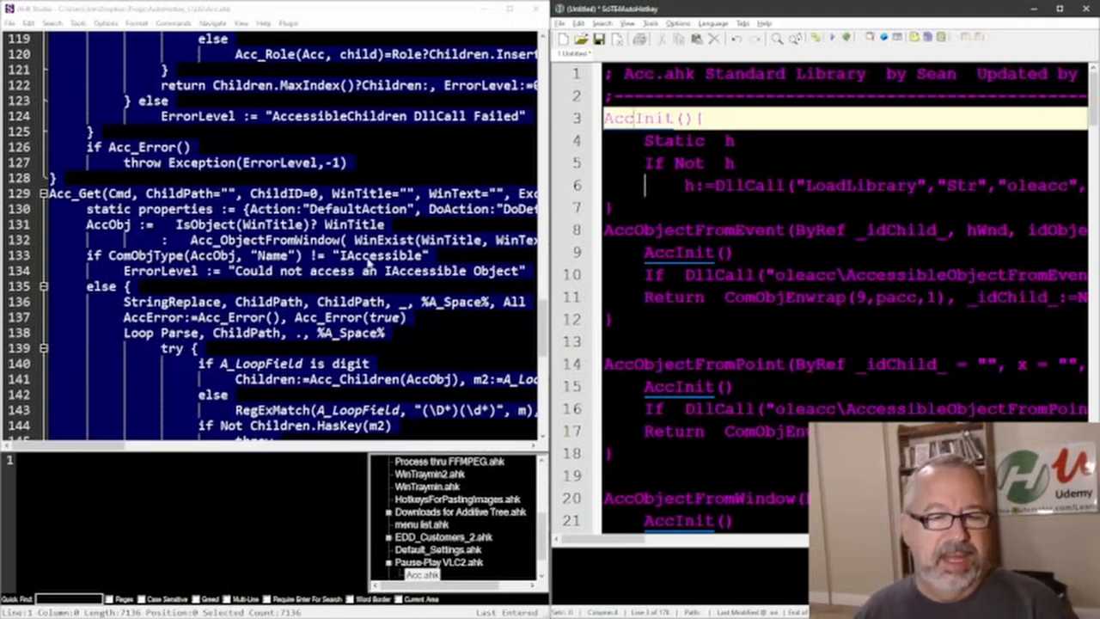
mouse_move(461, 575)
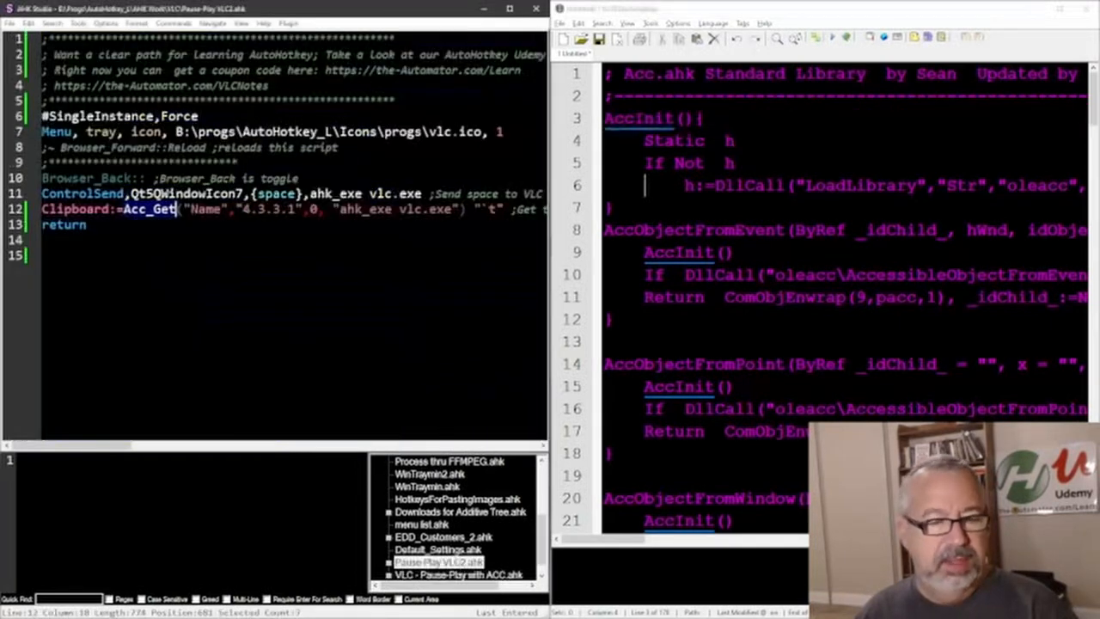
double_click(151, 210)
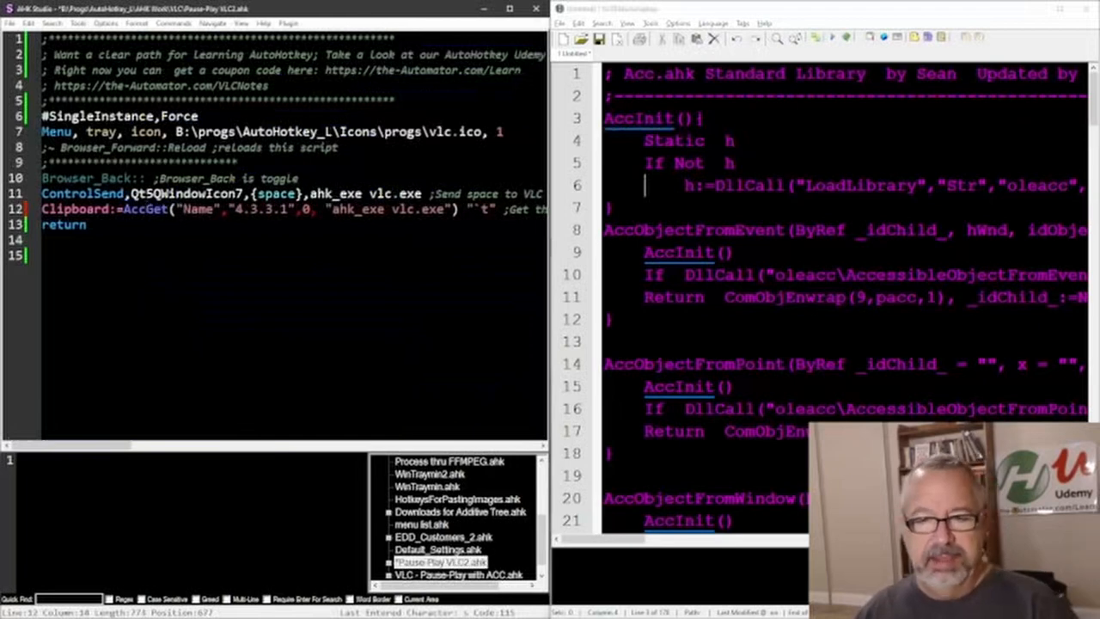
double_click(146, 210)
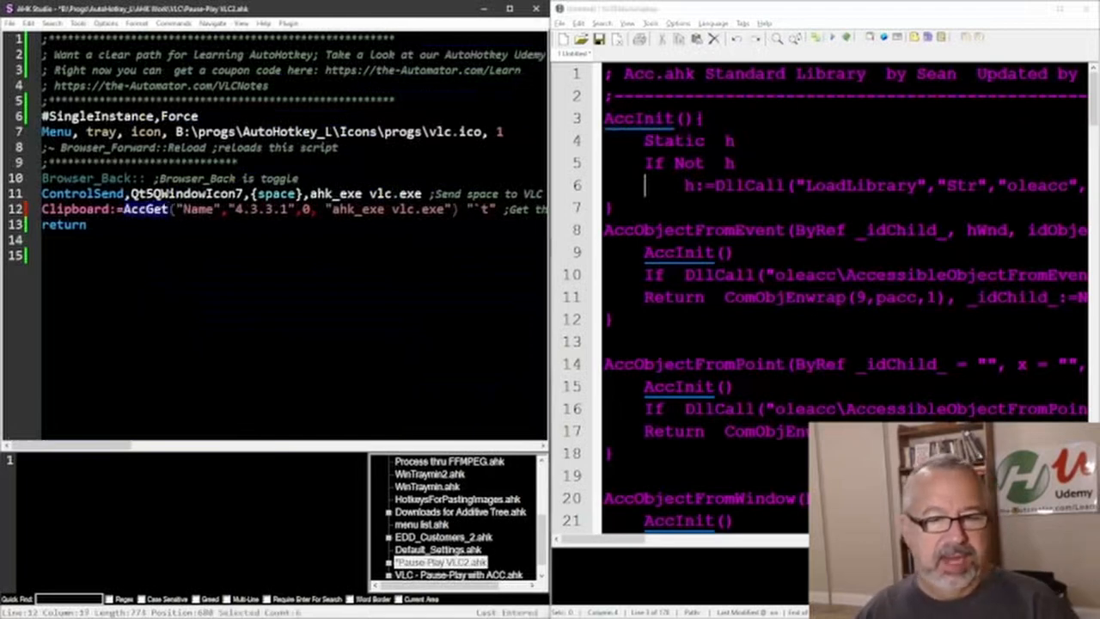
key(Ctrl+f)
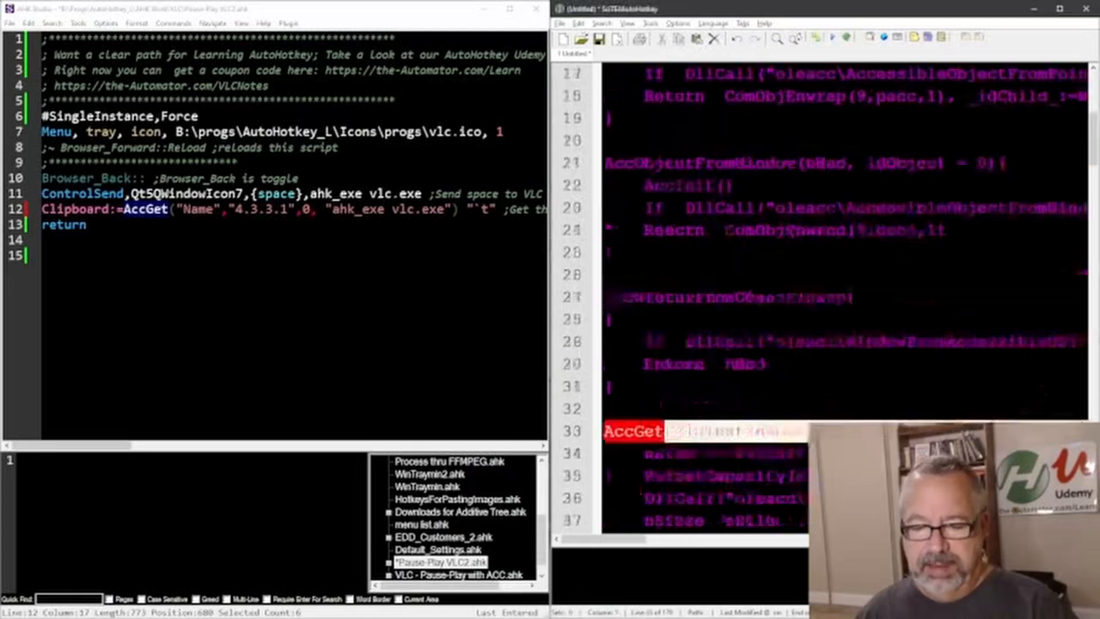
scroll(down, 3)
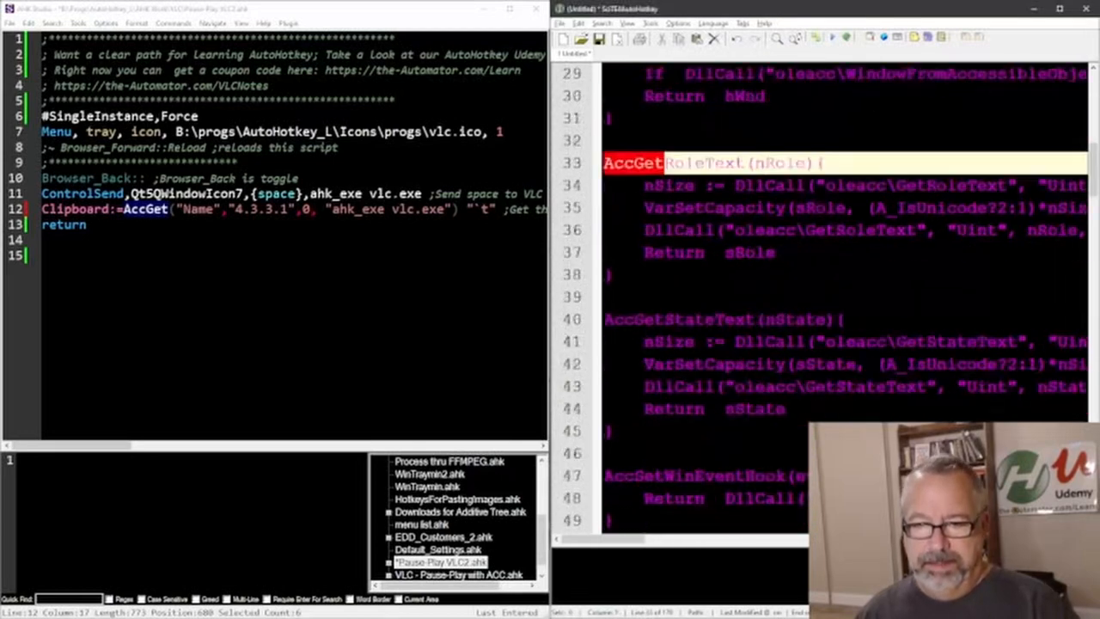
key(Ctrl+f)
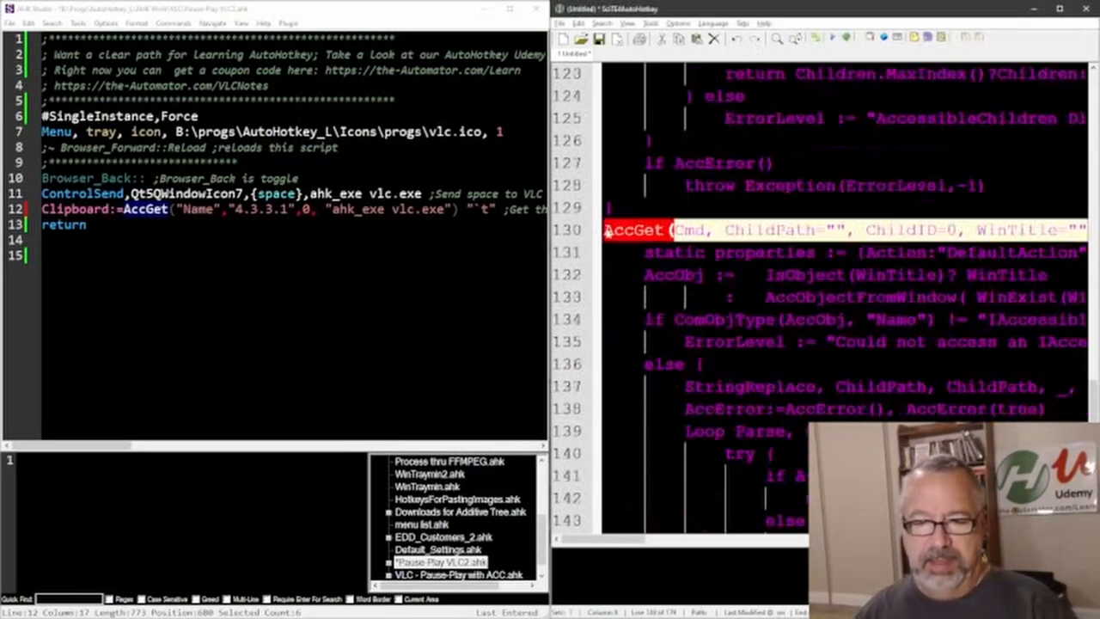
scroll(down, 3)
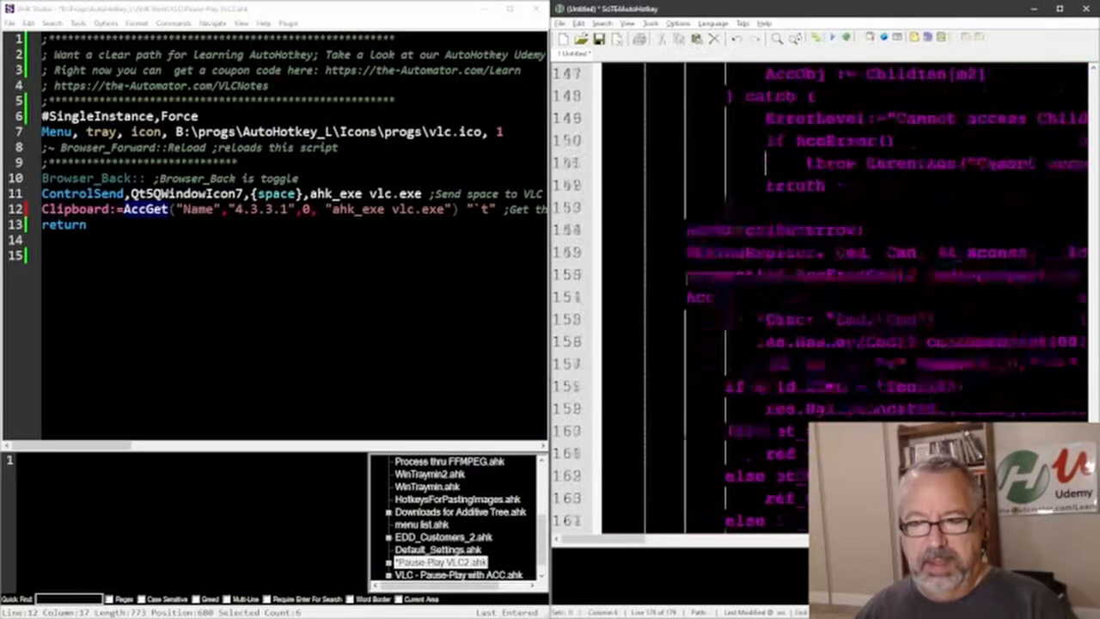
scroll(down, 3)
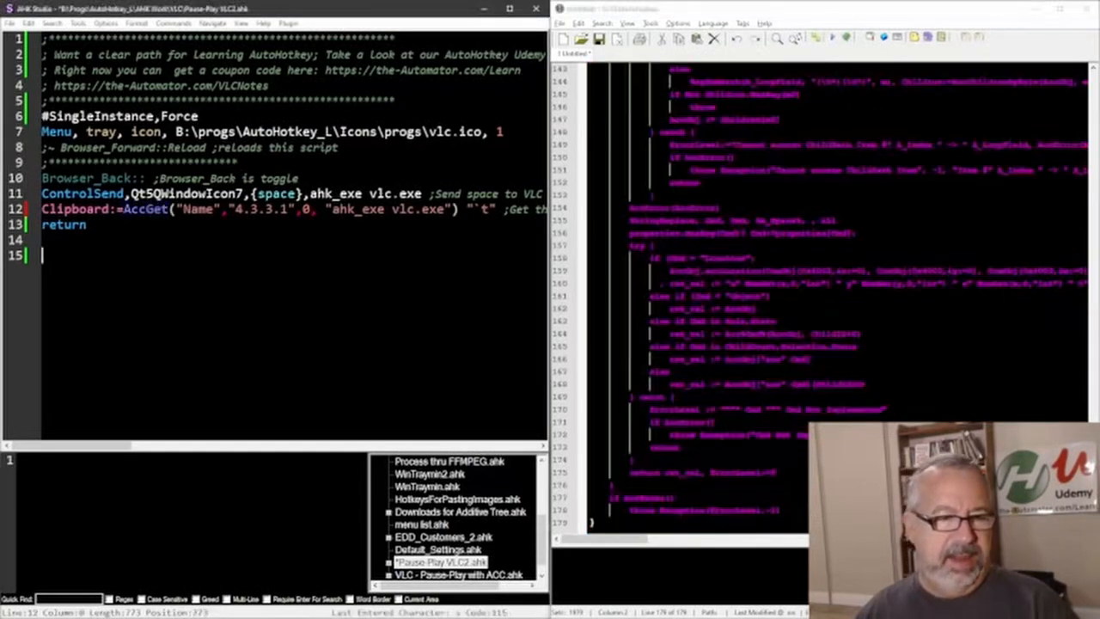
Step: Search the library code for AccObjectFromWindow after pasting AccGet into the script
scroll(down, 3)
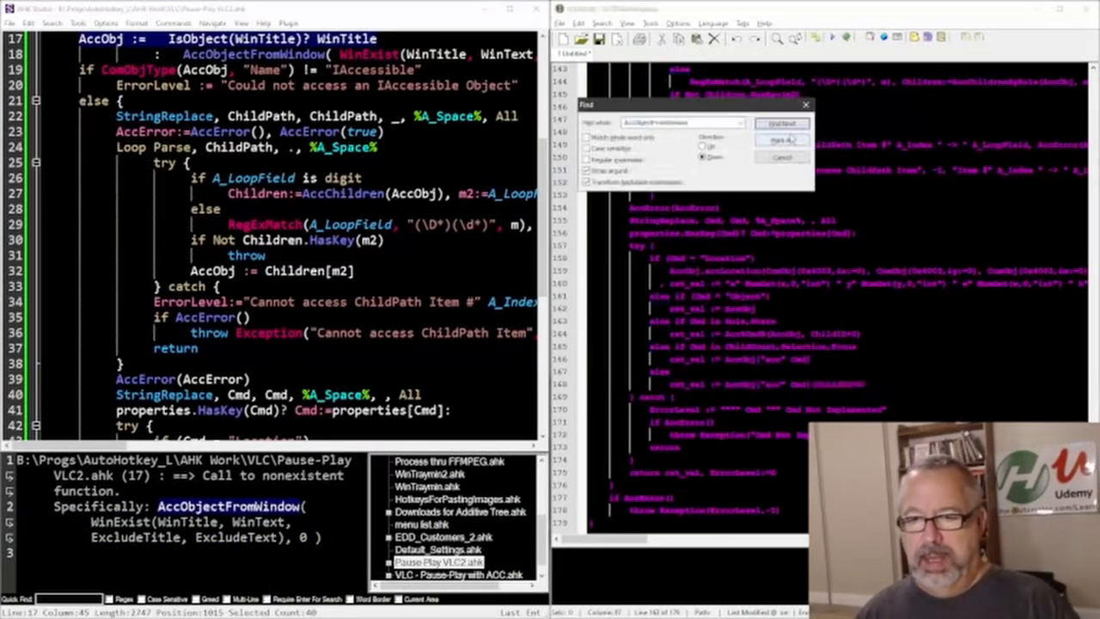
click(780, 124)
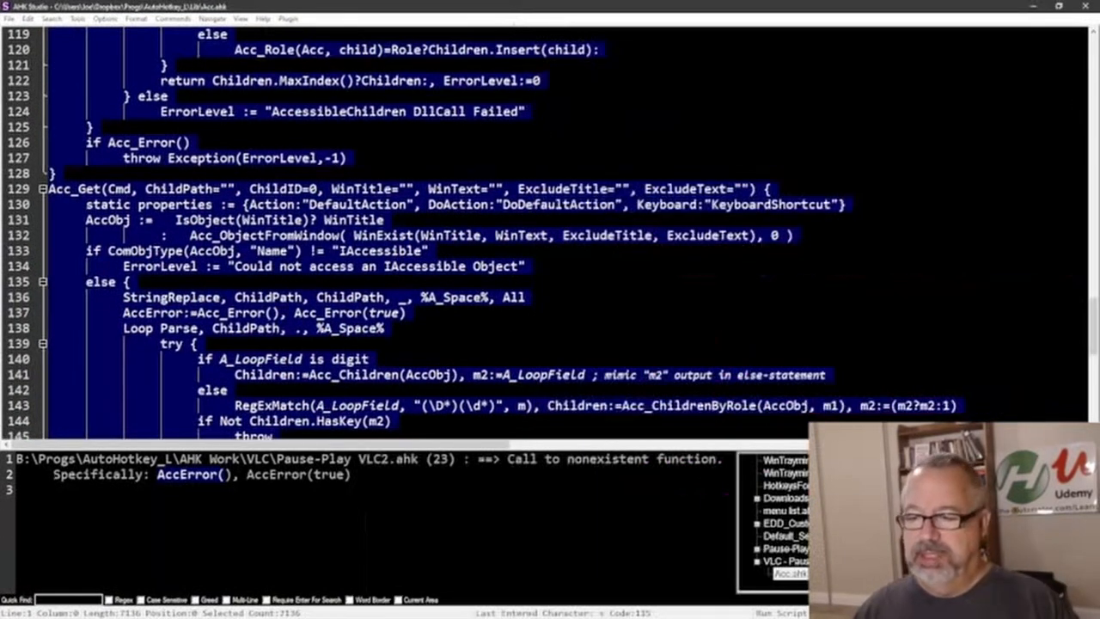
Step: Scroll through Acc.ahk and select the Acc_Get and Acc_Role function lines
scroll(down, 3)
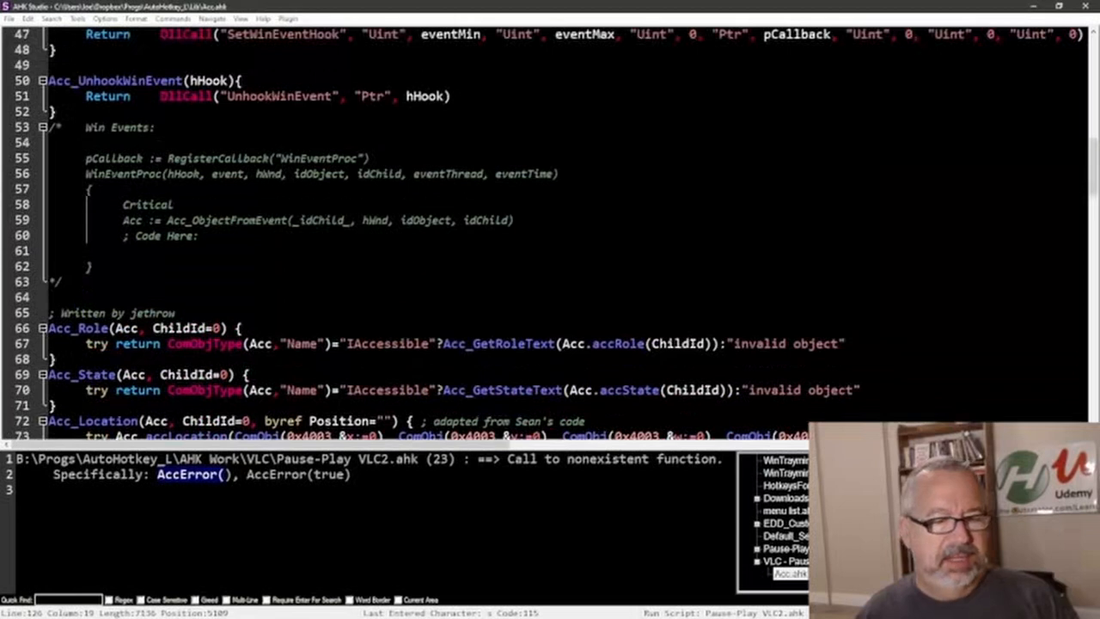
drag(52, 127, 51, 313)
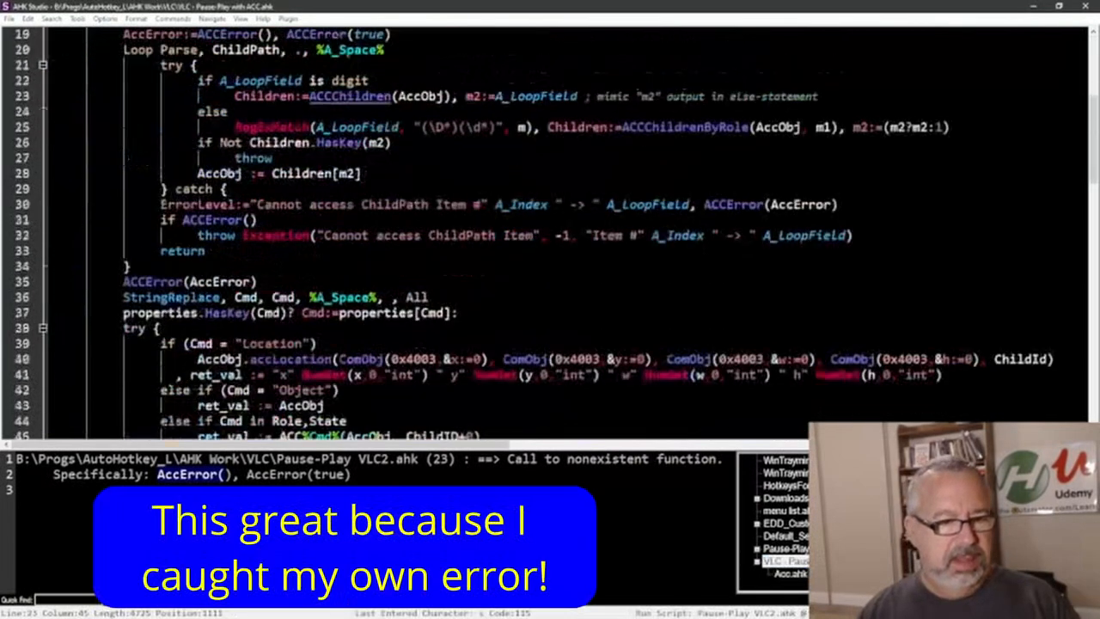
Step: Replace the Acc_Init call and other Acc_ names with ACC-prefixed names via Replace (Ctrl+H)
scroll(down, 3)
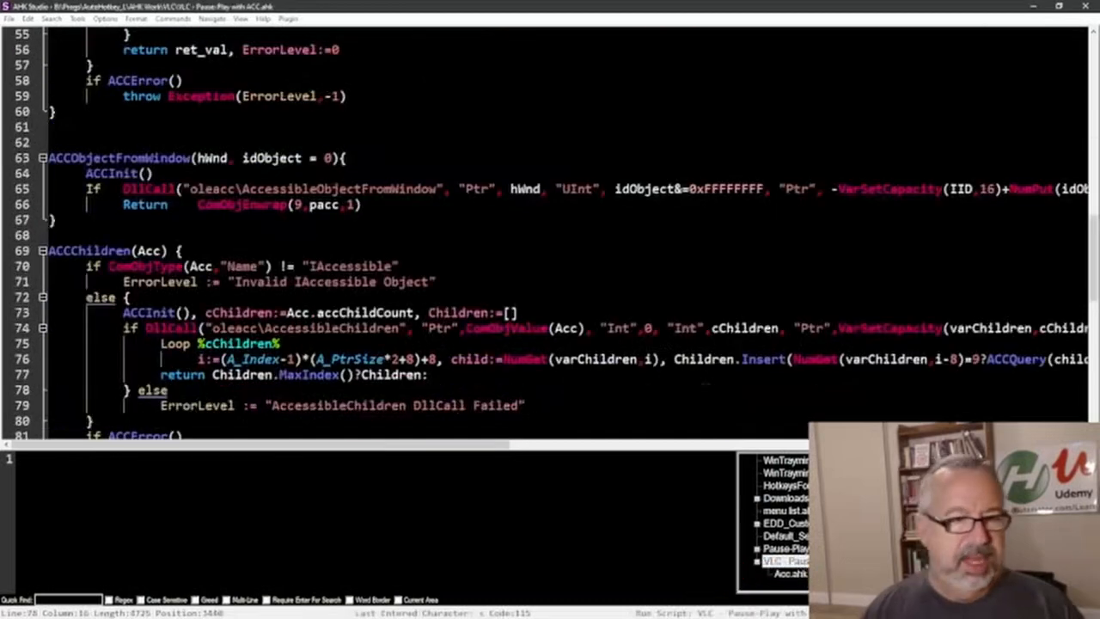
scroll(down, 3)
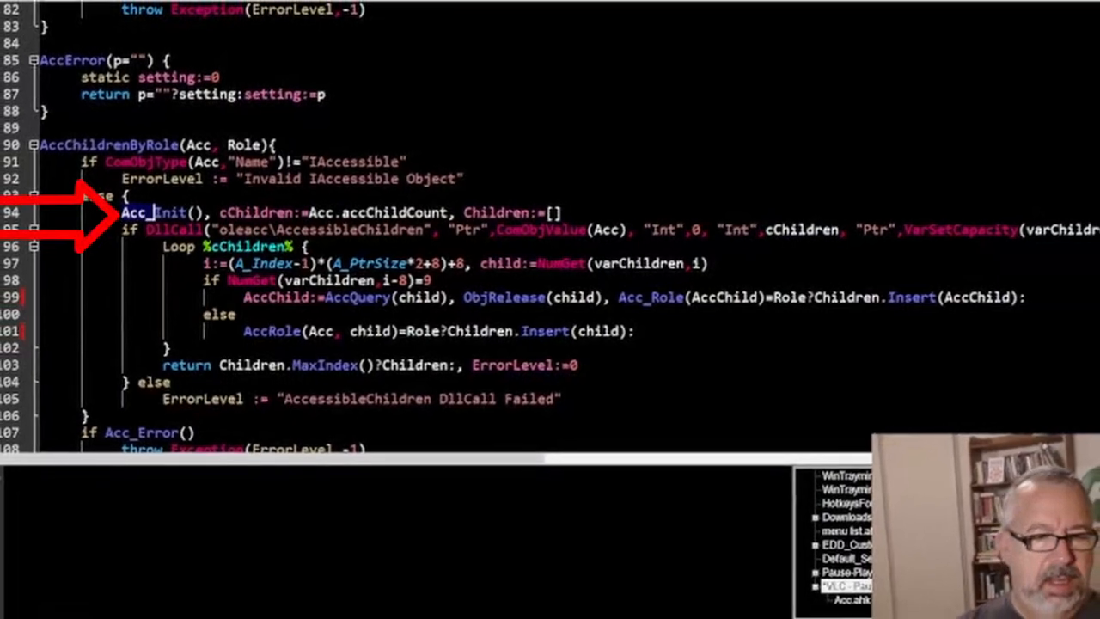
key(Ctrl+h)
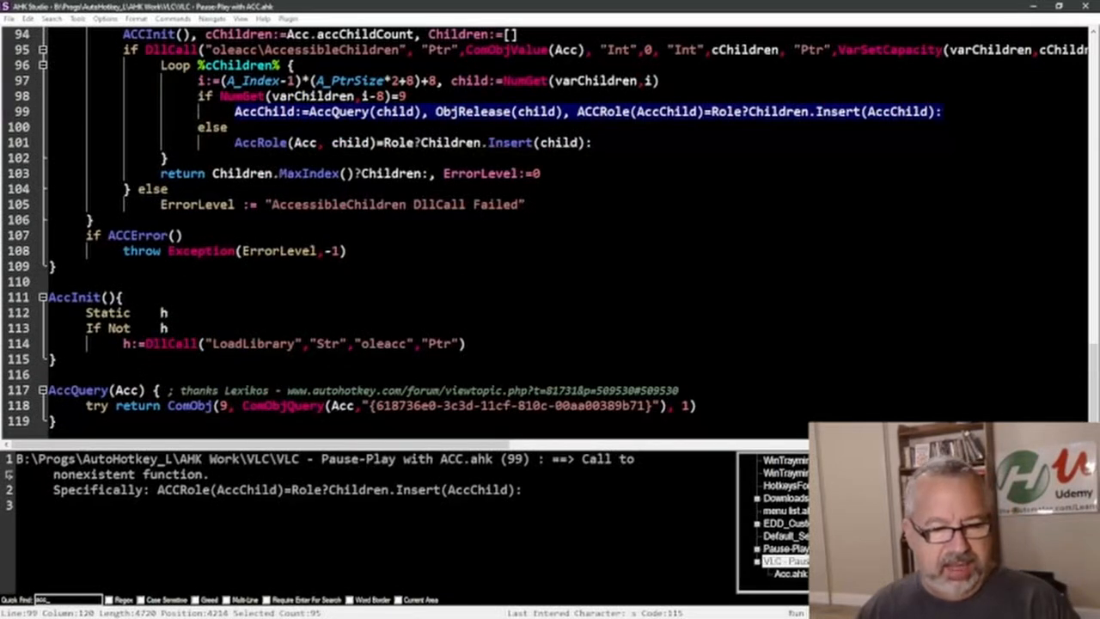
Step: Locate AccRole and AccGetRoleText in the library to copy them below AccQuery in the script
double_click(181, 488)
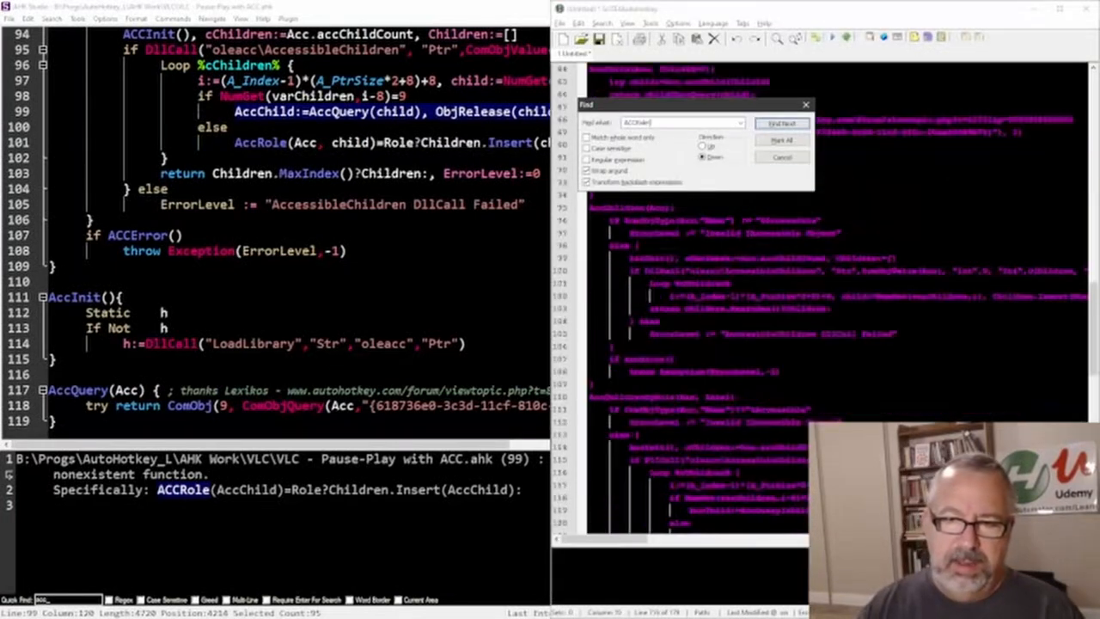
click(781, 124)
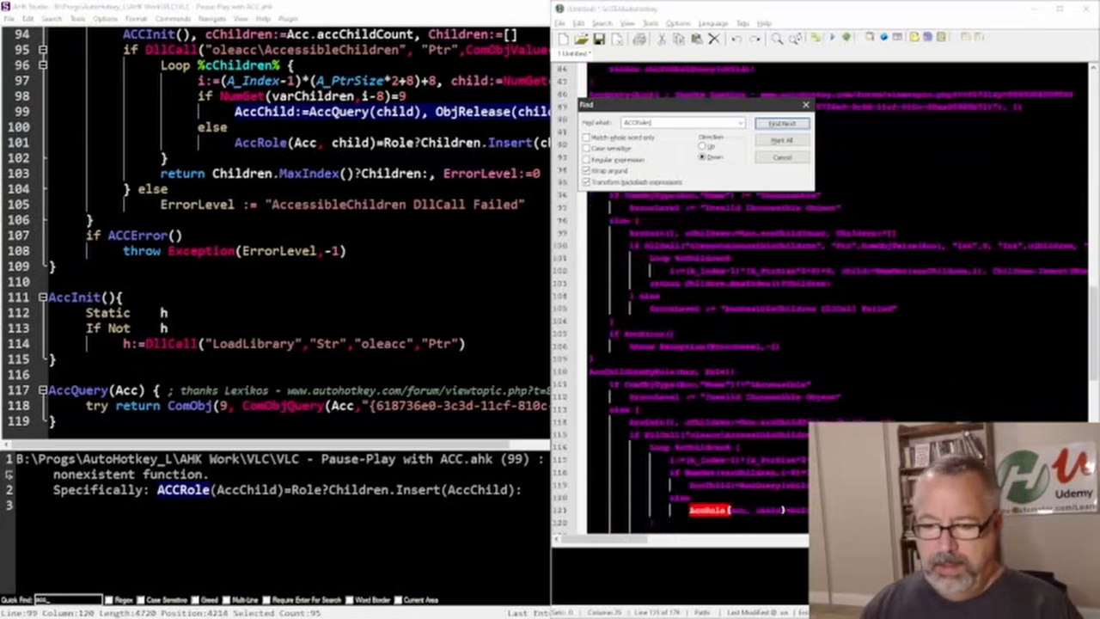
click(781, 124)
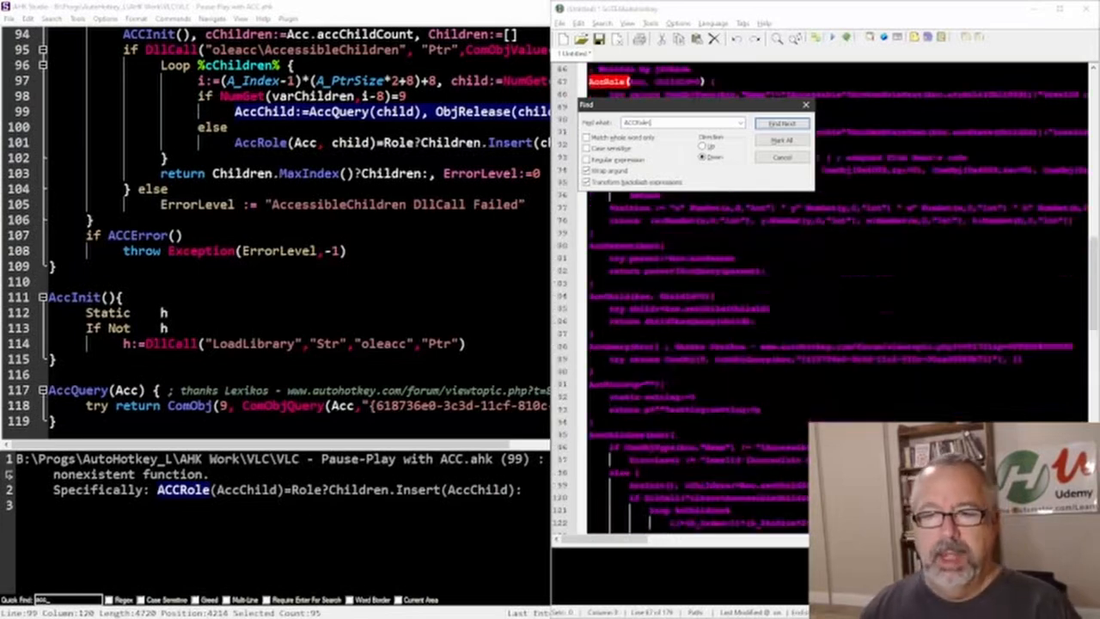
click(780, 159)
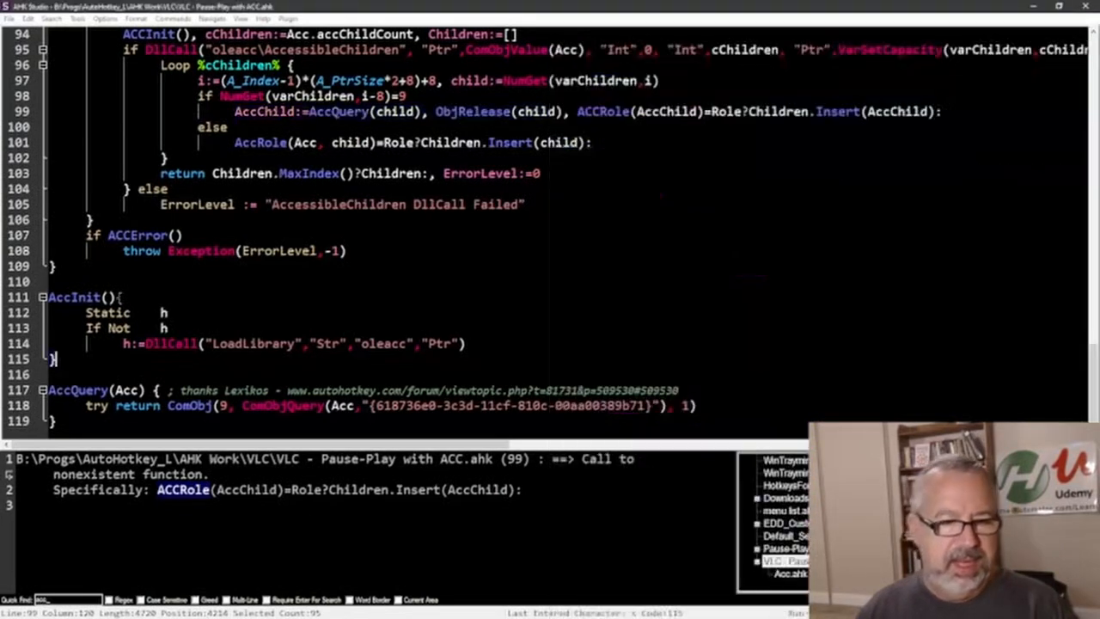
scroll(down, 3)
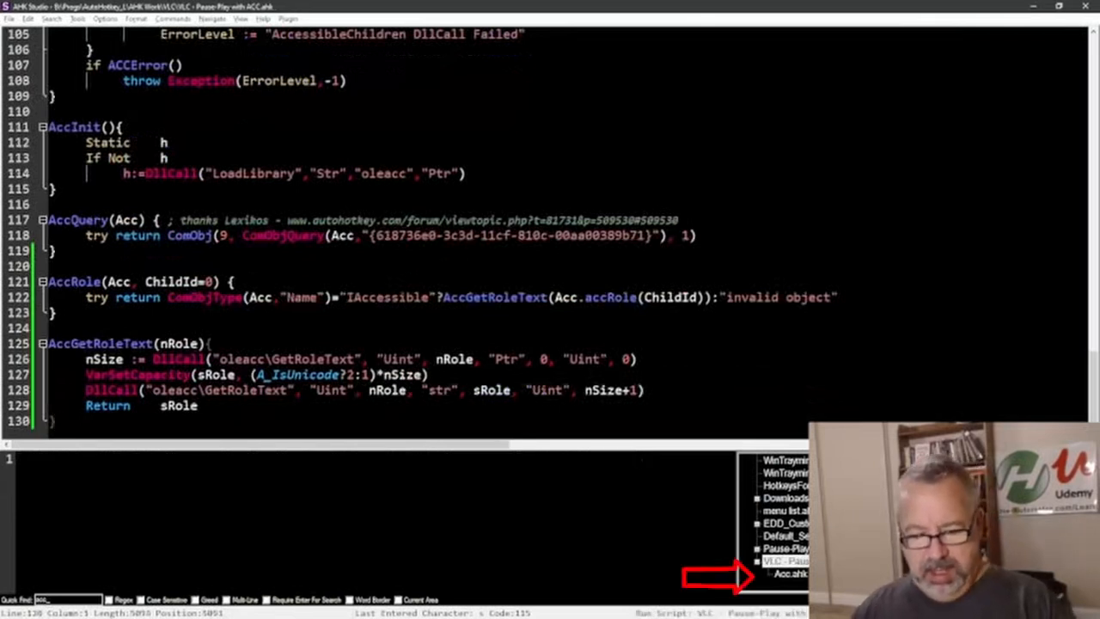
text(@refre)
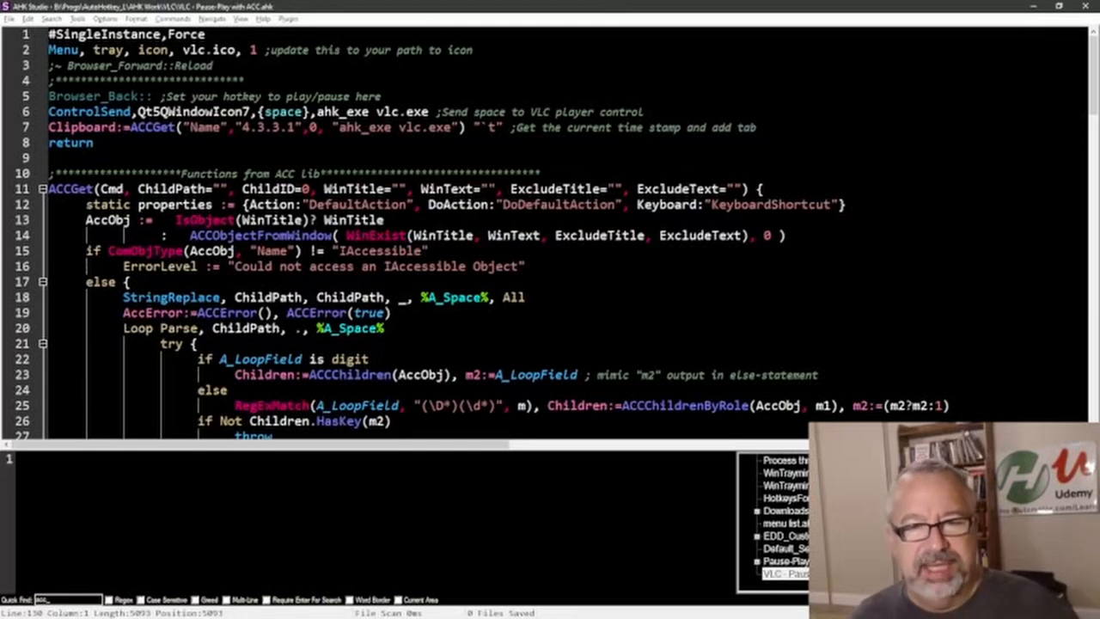
scroll(down, 3)
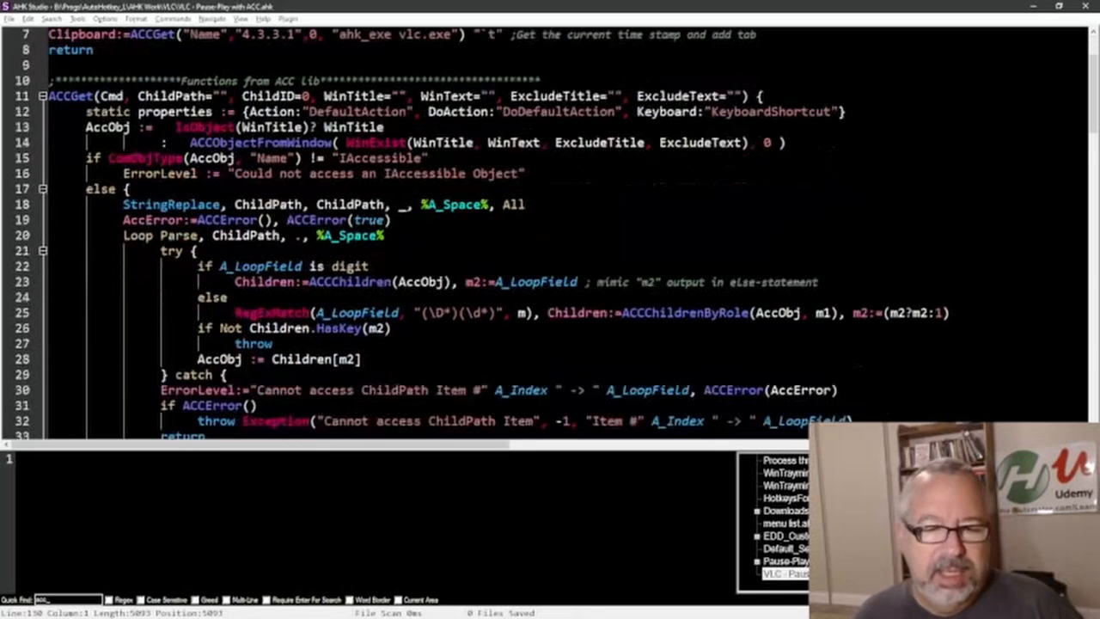
scroll(down, 3)
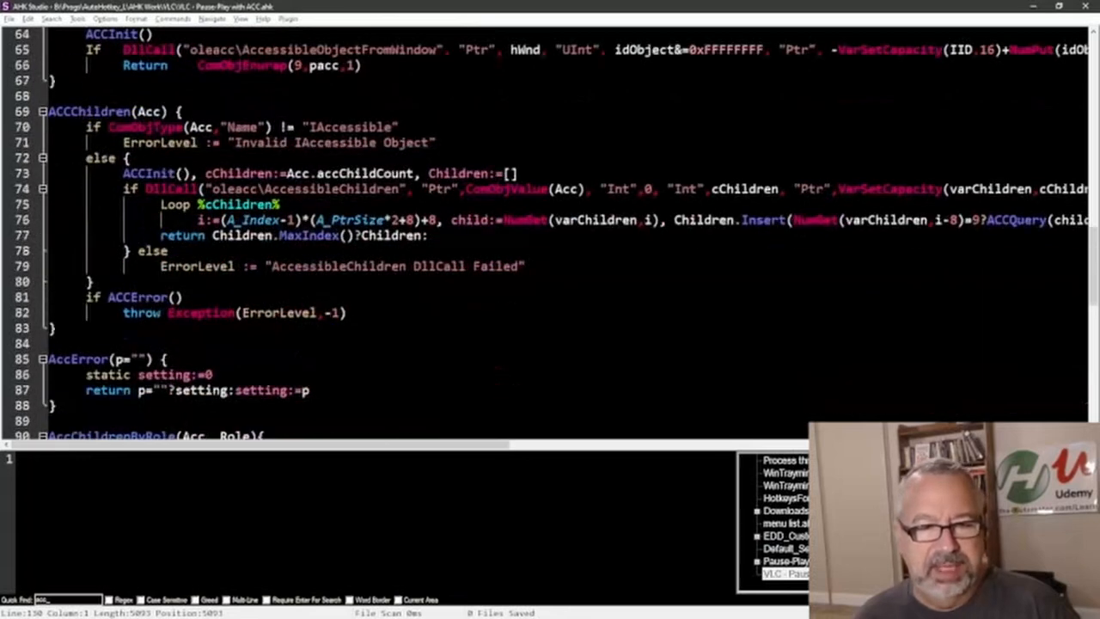
scroll(down, 3)
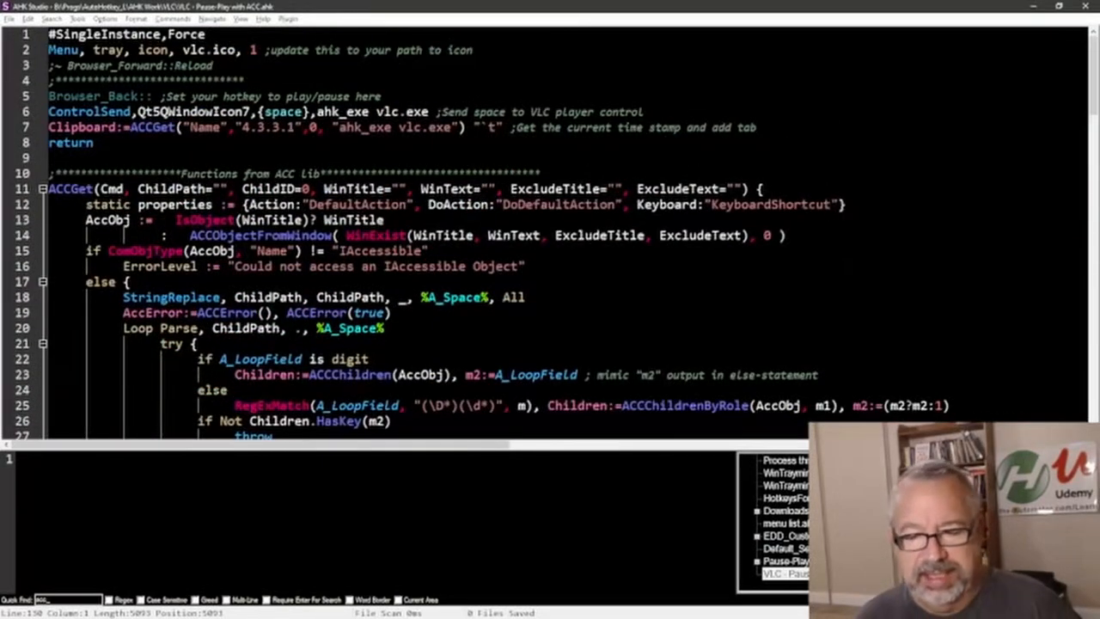
scroll(down, 3)
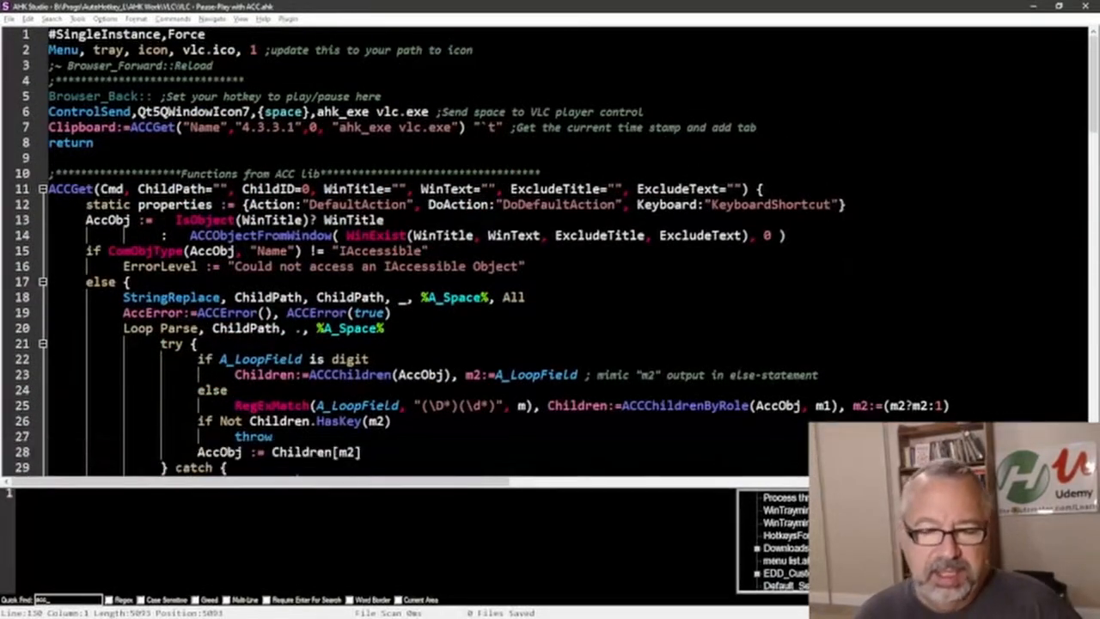